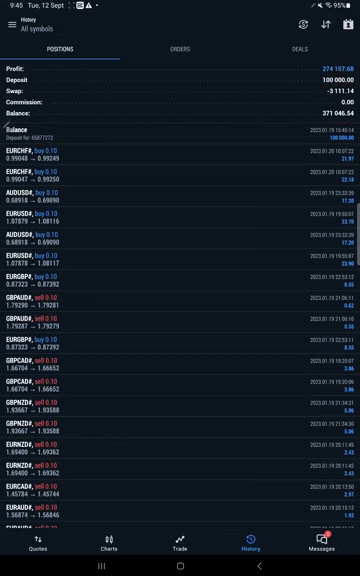
scroll("down", 3)
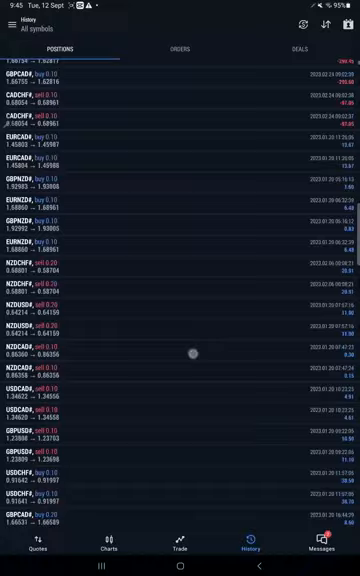
scroll("down", 3)
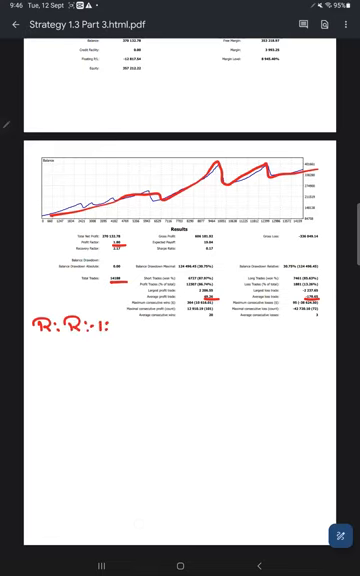
type("0.27")
type("B.E.:")
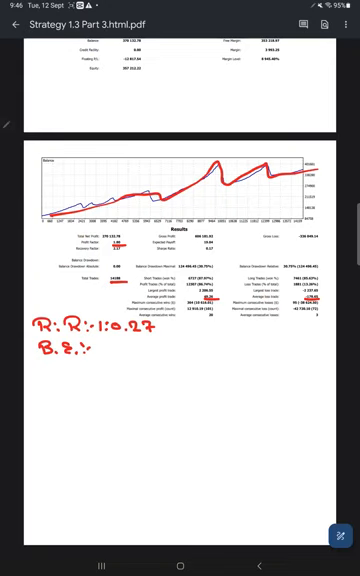
type("781")
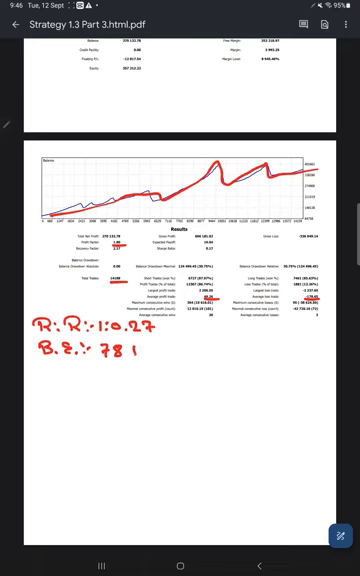
type(".1.")
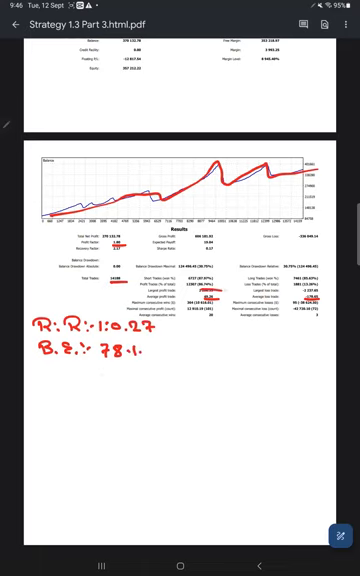